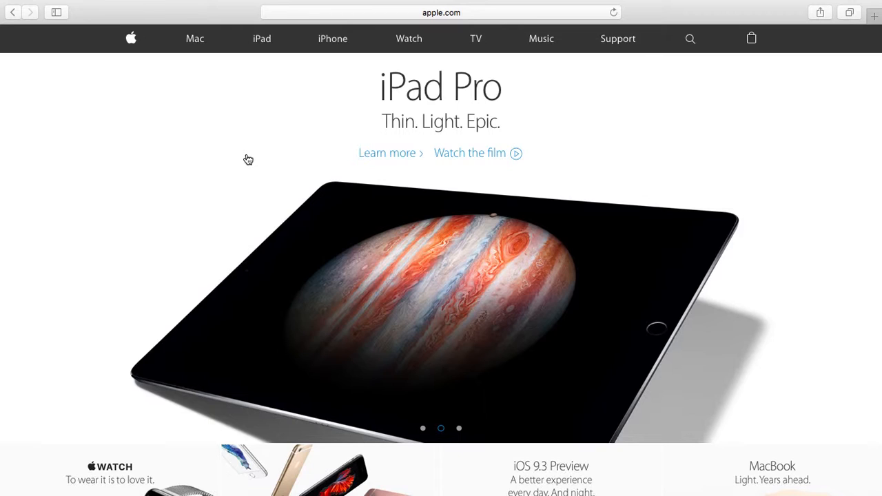
- Scroll the apple.com home page down to the footer showing the United States region link
scroll(down, 3)
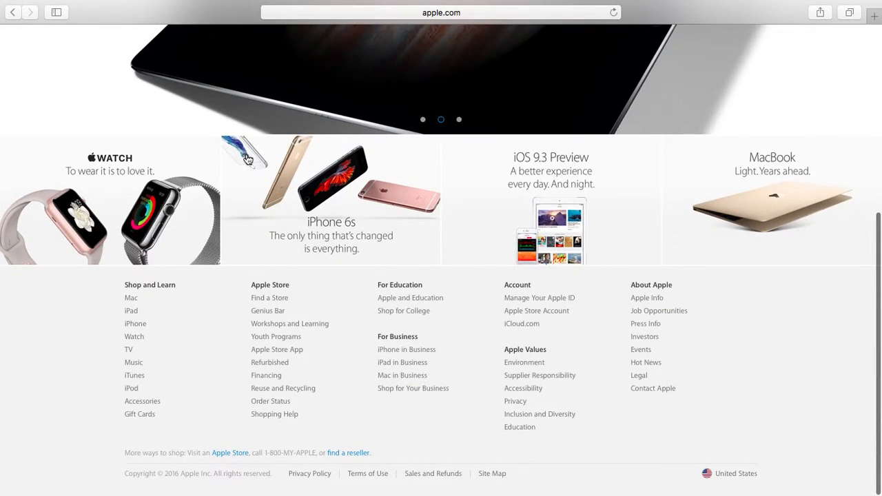
mouse_move(743, 477)
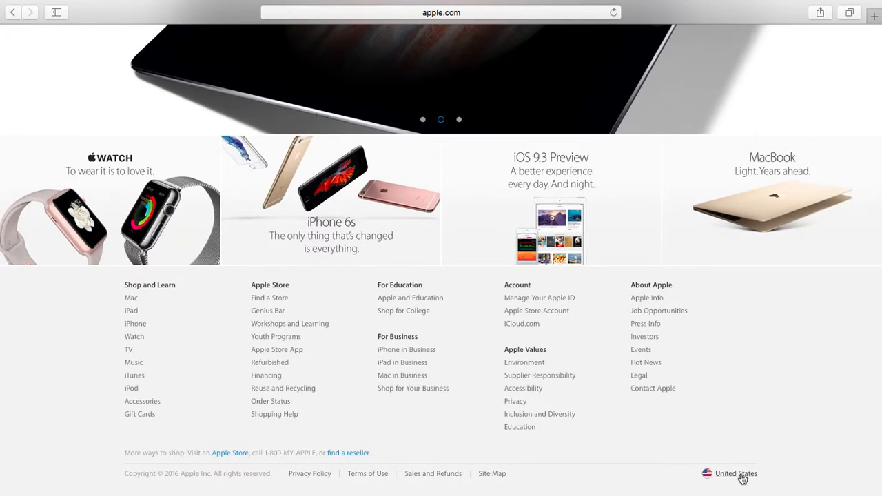
- Change the site region from United States to UK via the country-or-region list under Europe
click(736, 474)
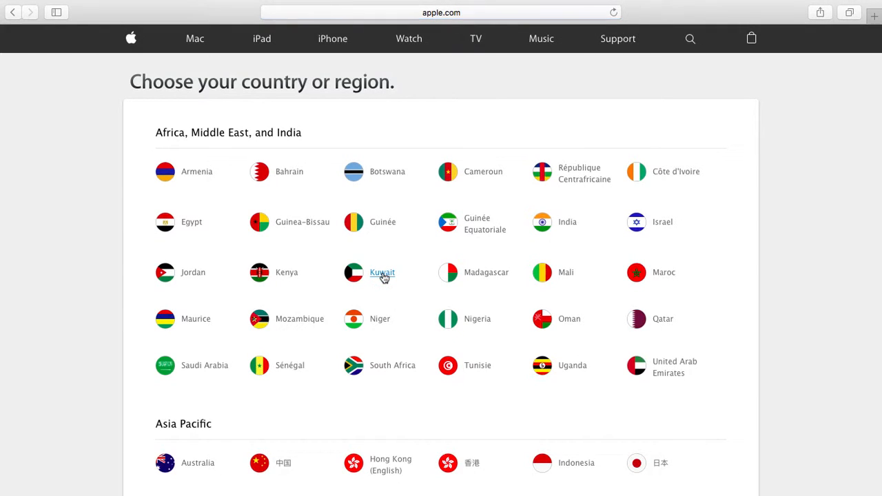
scroll(down, 3)
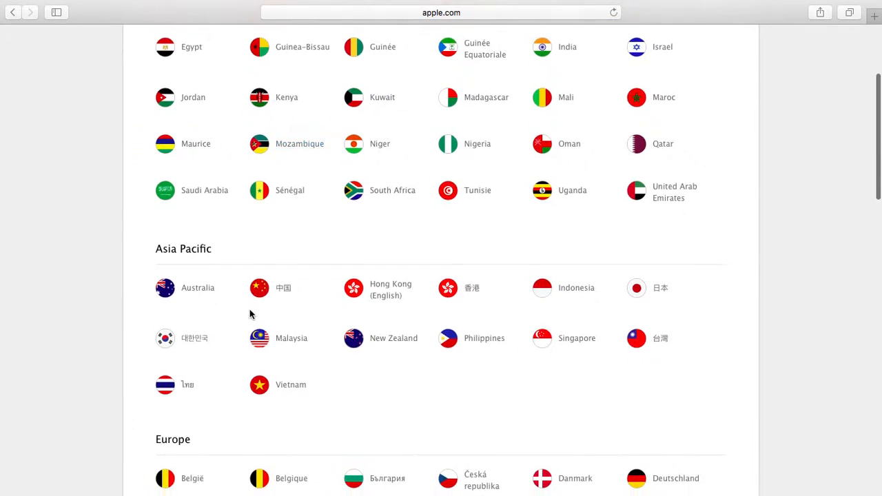
scroll(down, 3)
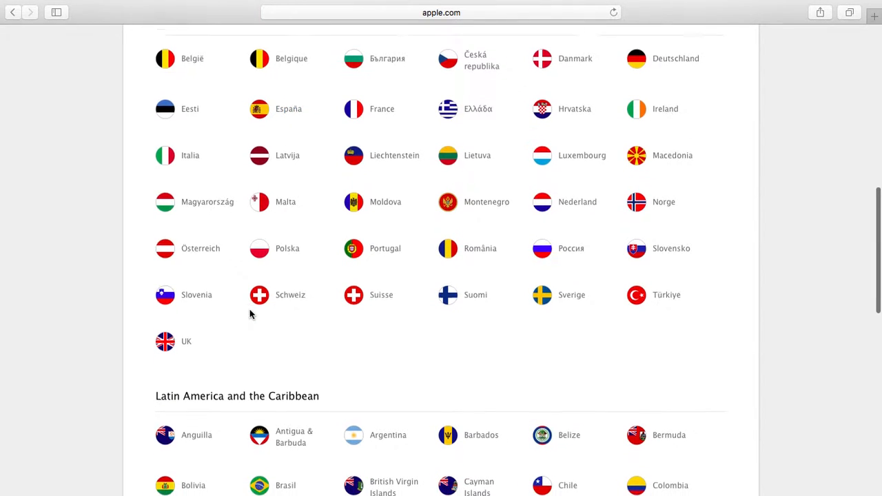
scroll(down, 3)
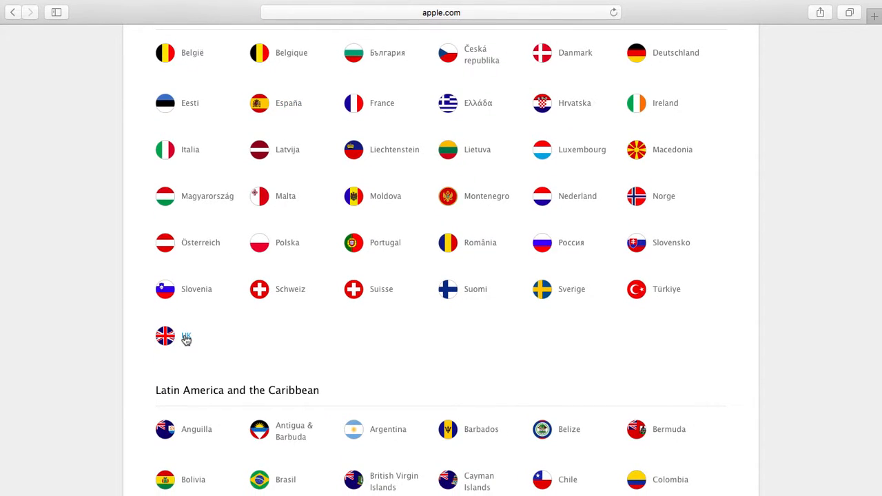
click(165, 336)
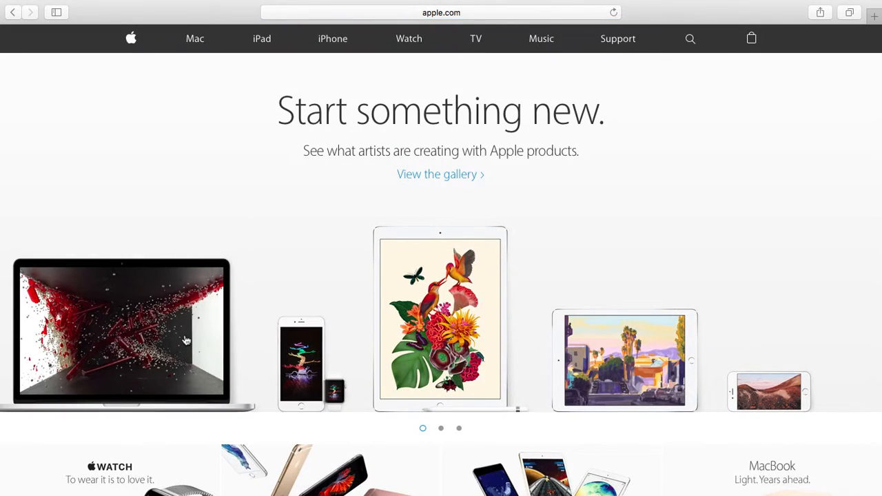
mouse_move(314, 255)
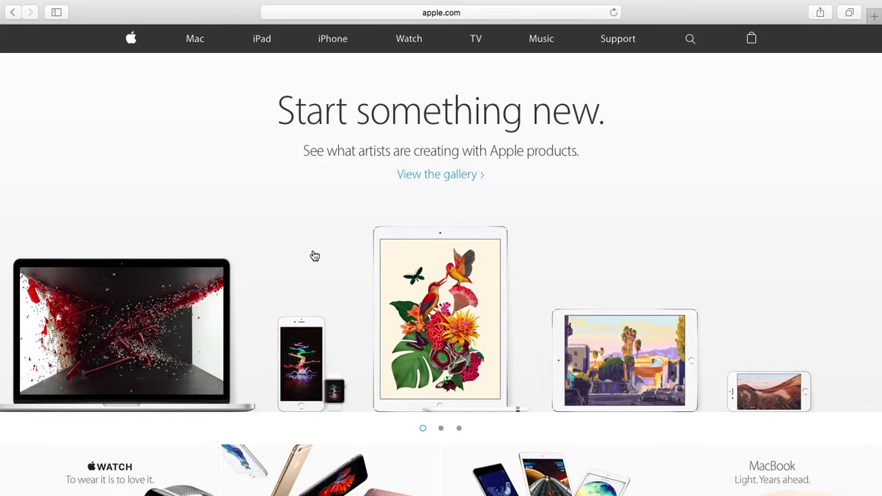
- Follow 'Shop for University' under For Education in the UK home page footer
scroll(down, 3)
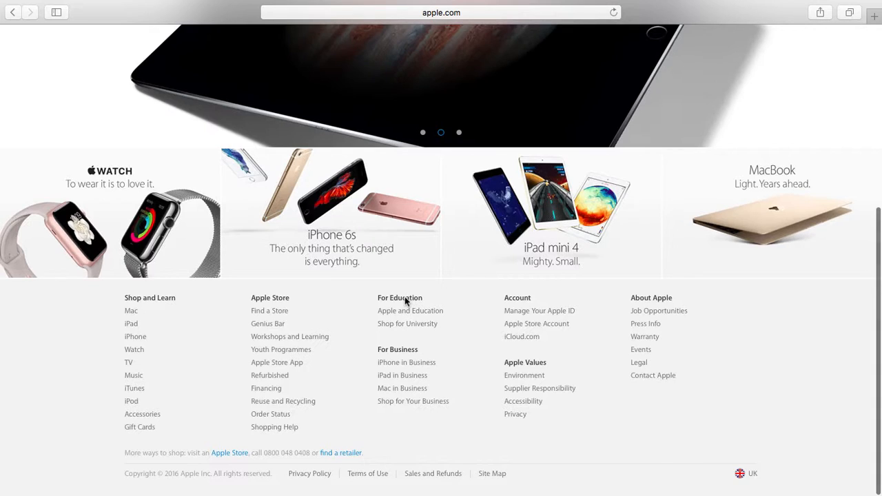
mouse_move(408, 324)
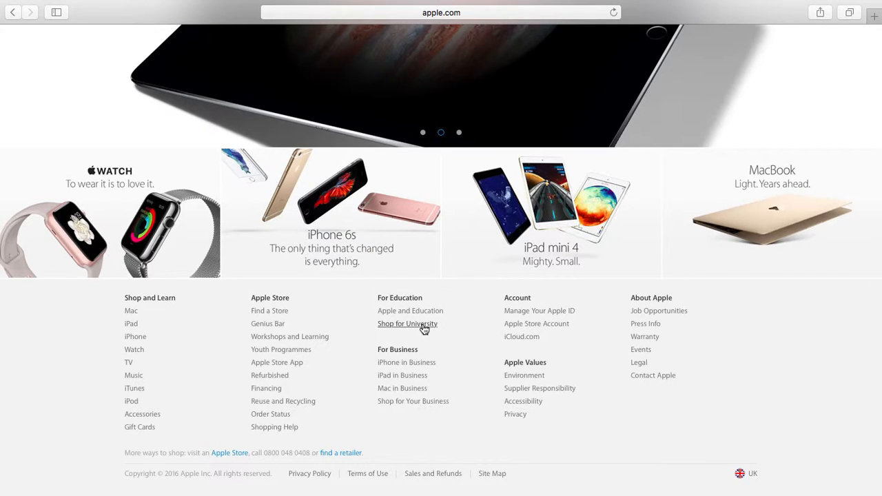
click(408, 322)
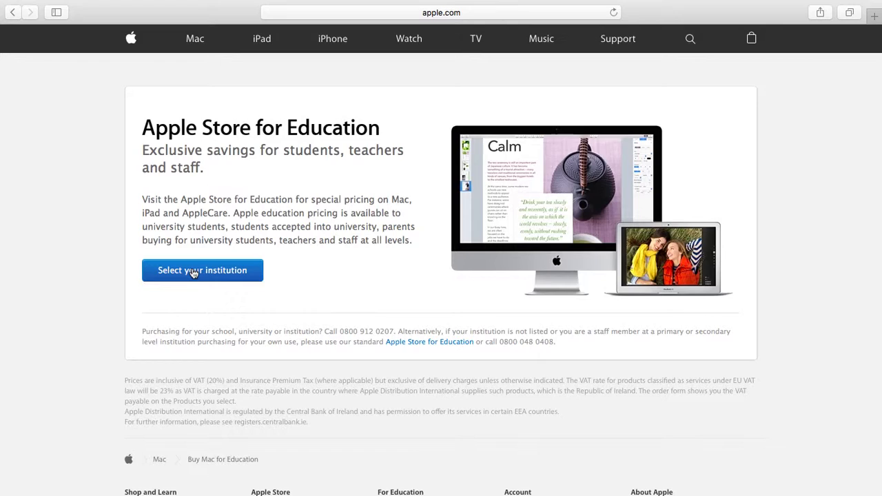
mouse_move(324, 262)
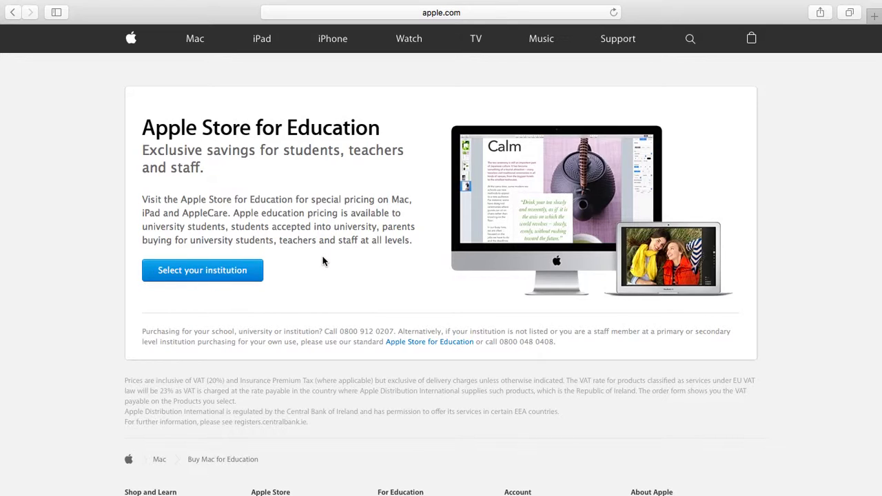
mouse_move(430, 342)
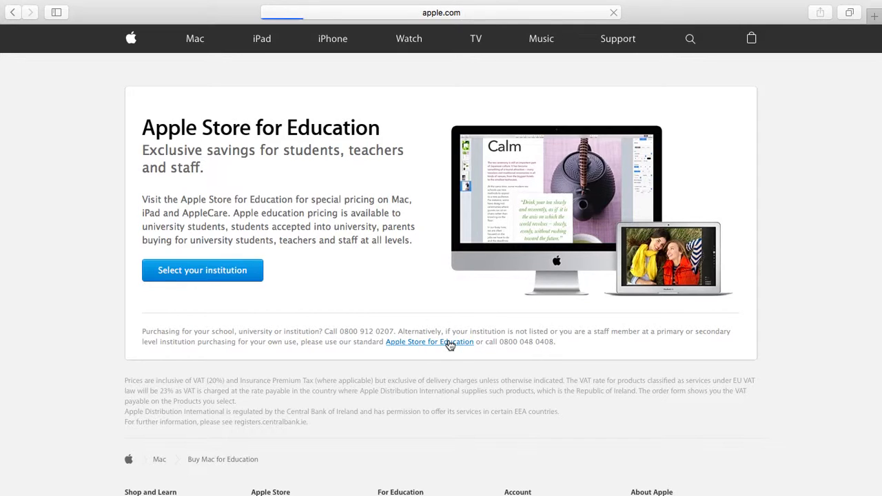
- Enter the standard Apple Store for Education via the link below 'Select your institution'
click(430, 342)
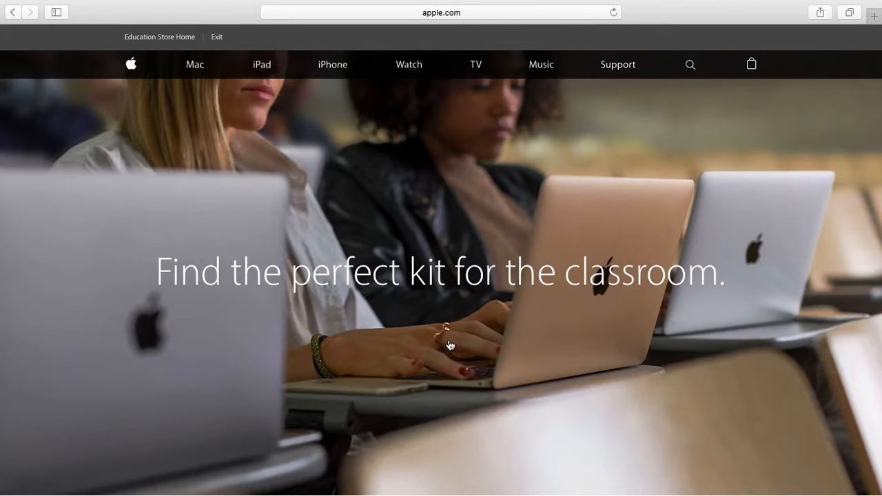
- Browse the education store's Mac section to the price grid with MacBook Air from £704.40
click(196, 65)
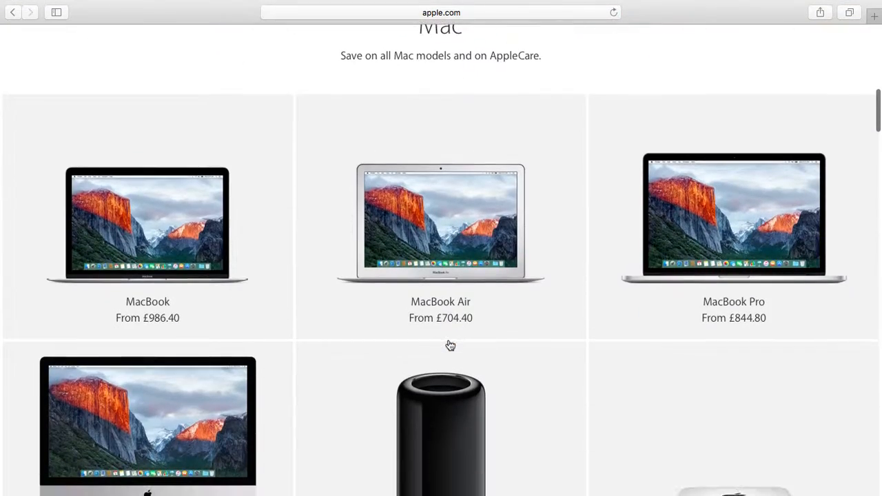
scroll(down, 3)
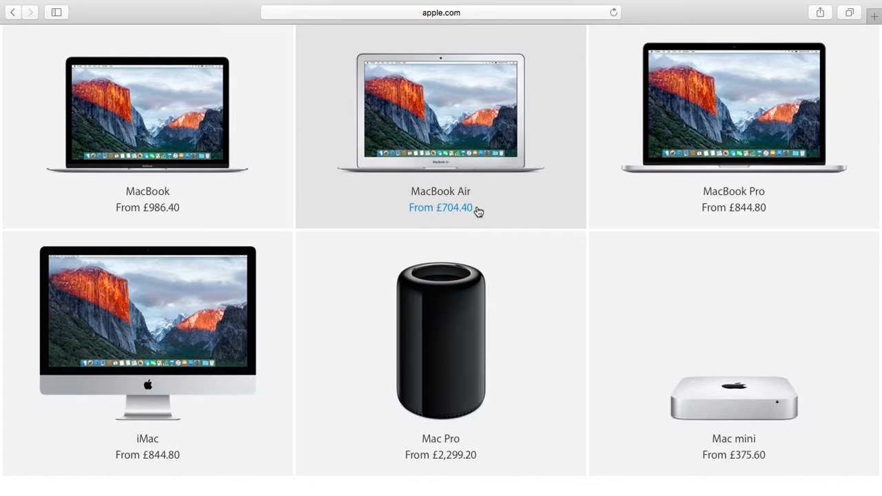
mouse_move(441, 210)
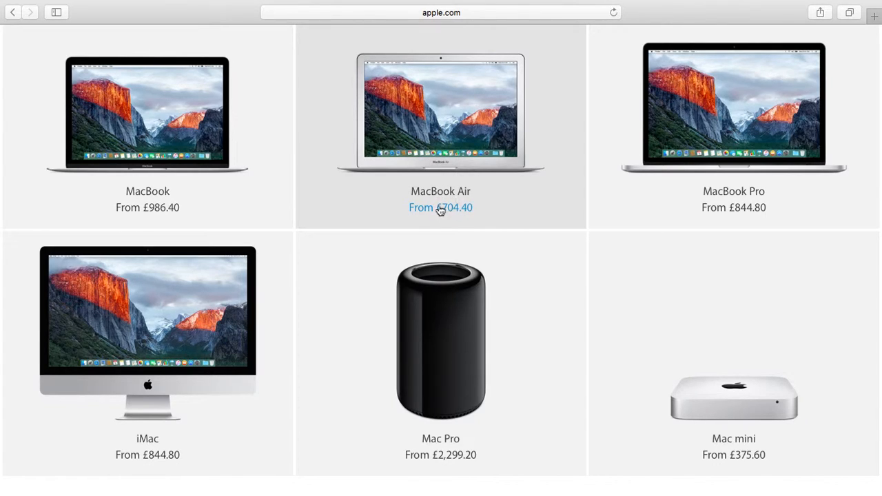